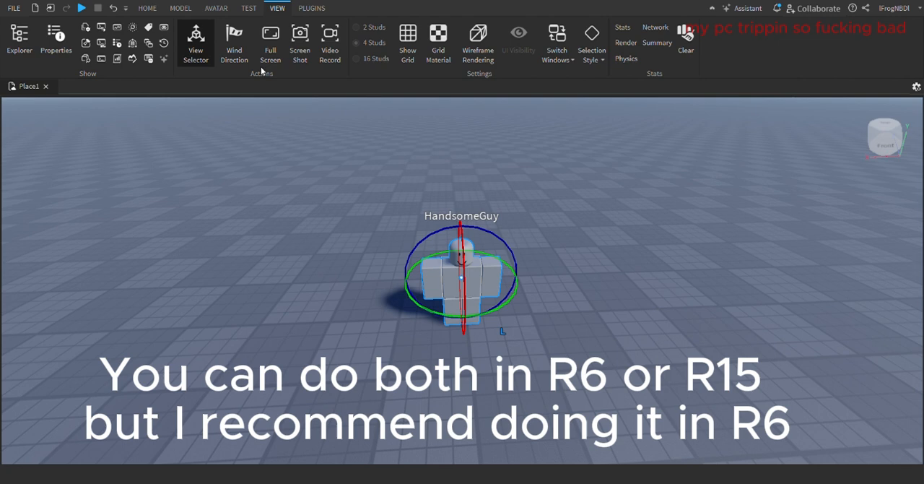
# Select all keyframes on the Torso and Right Arm tracks in the timeline.
pyautogui.click(249, 9)
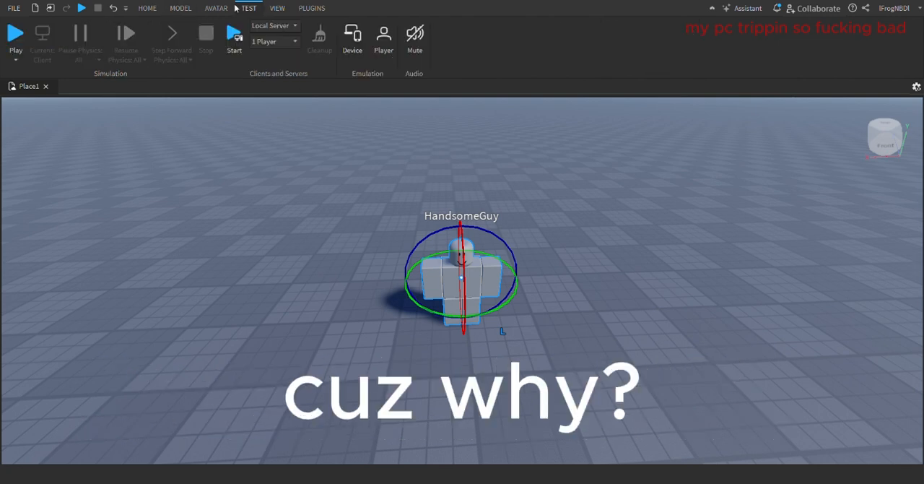
pyautogui.click(216, 9)
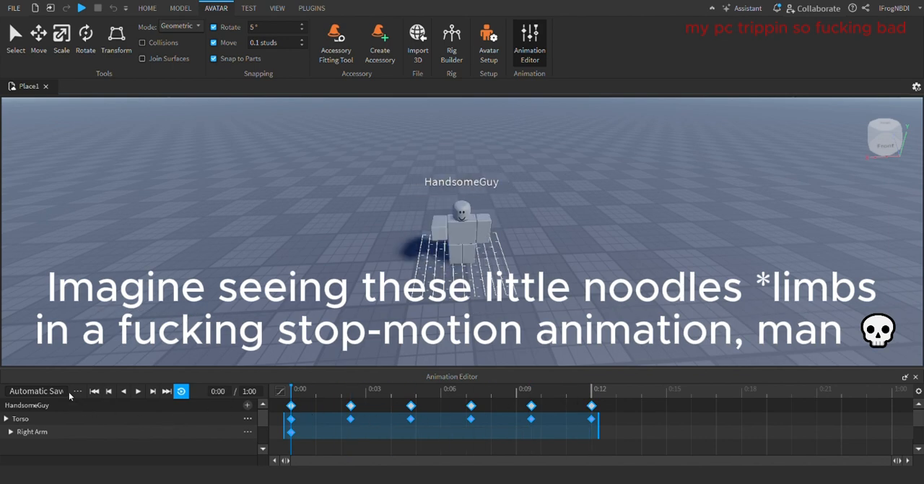
pyautogui.moveTo(138, 361)
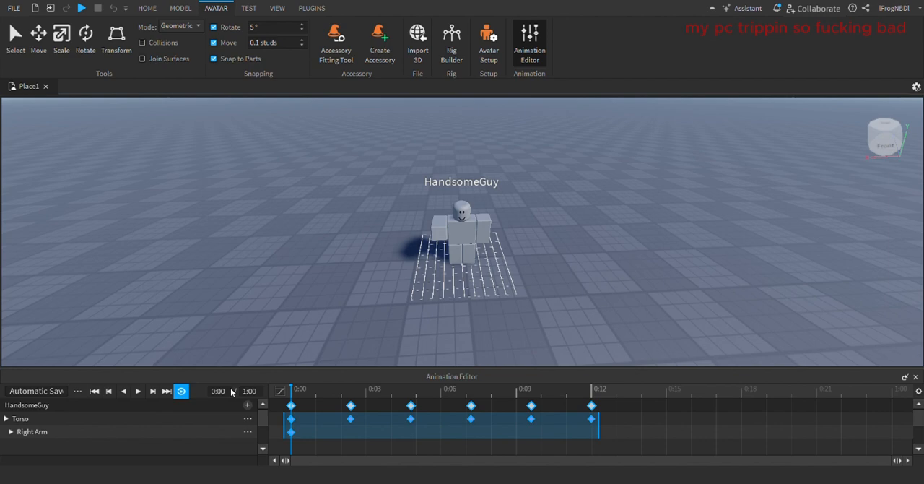
pyautogui.moveTo(826, 269)
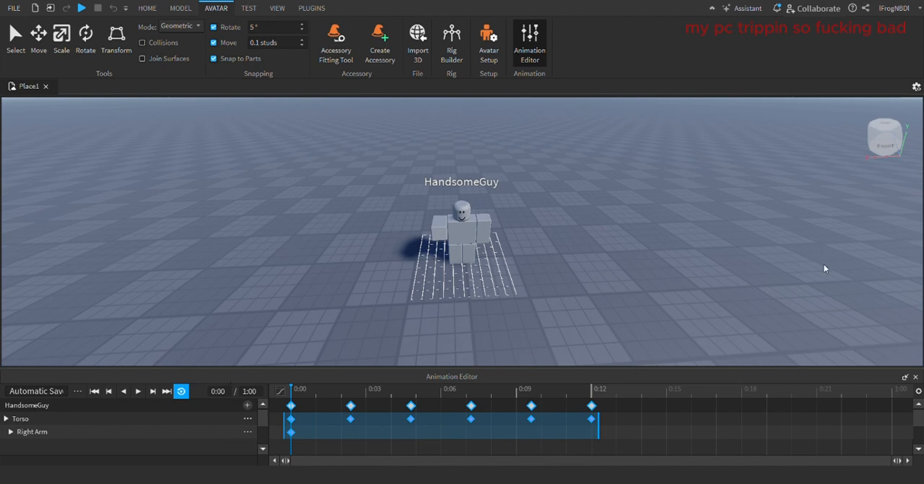
pyautogui.moveTo(152, 370)
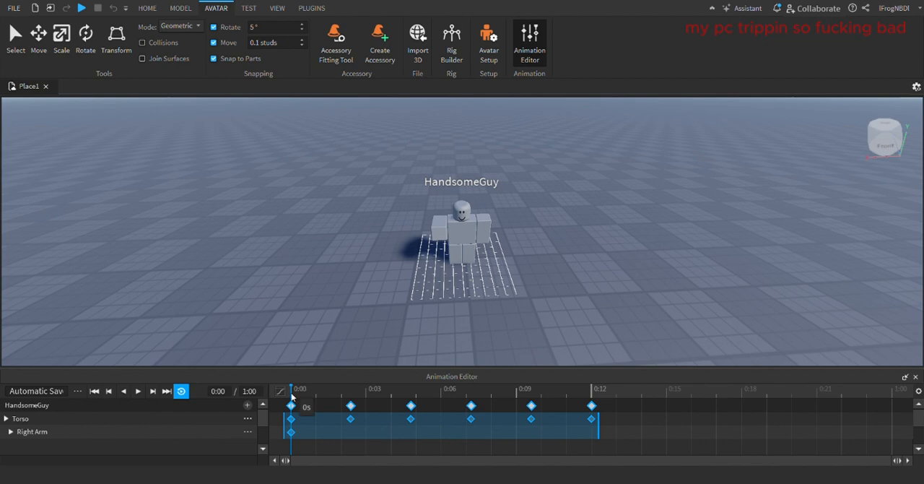
pyautogui.moveTo(484, 389)
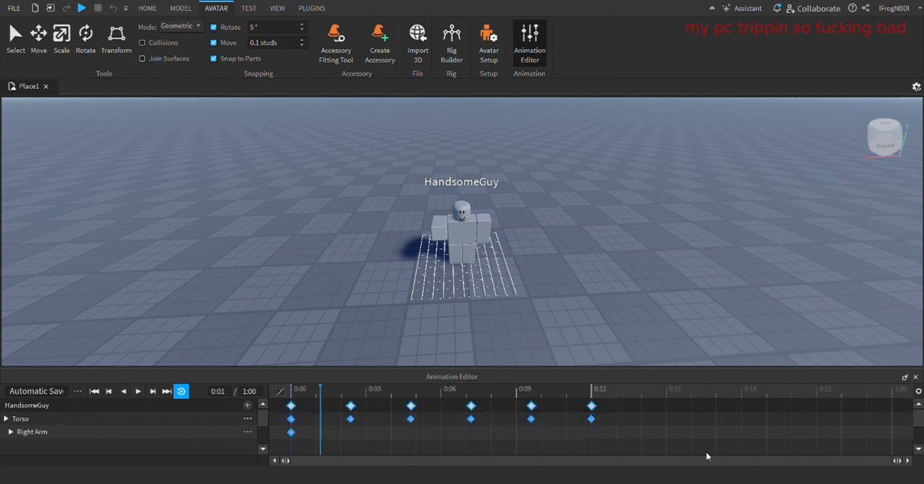
pyautogui.click(349, 404)
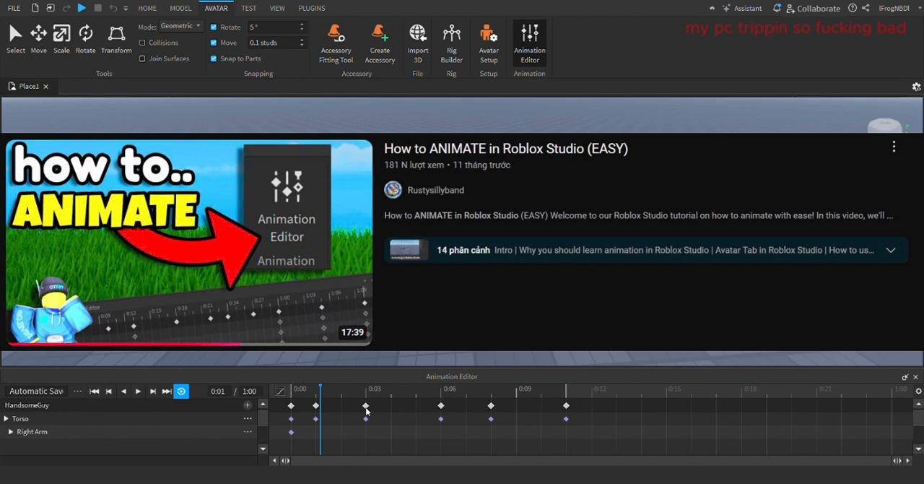
pyautogui.click(364, 404)
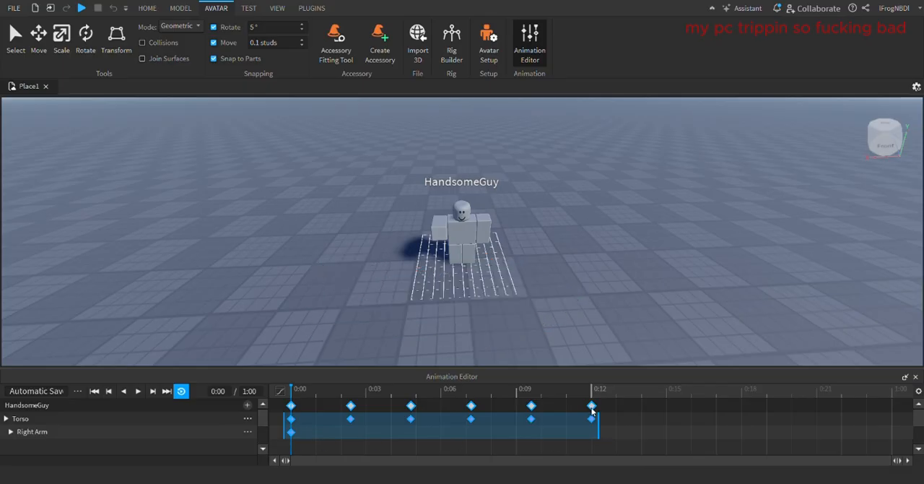
pyautogui.moveTo(739, 372)
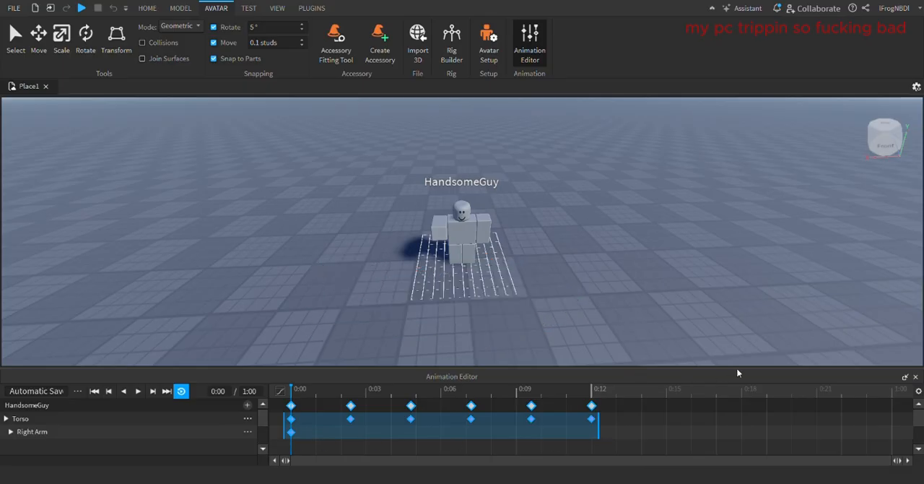